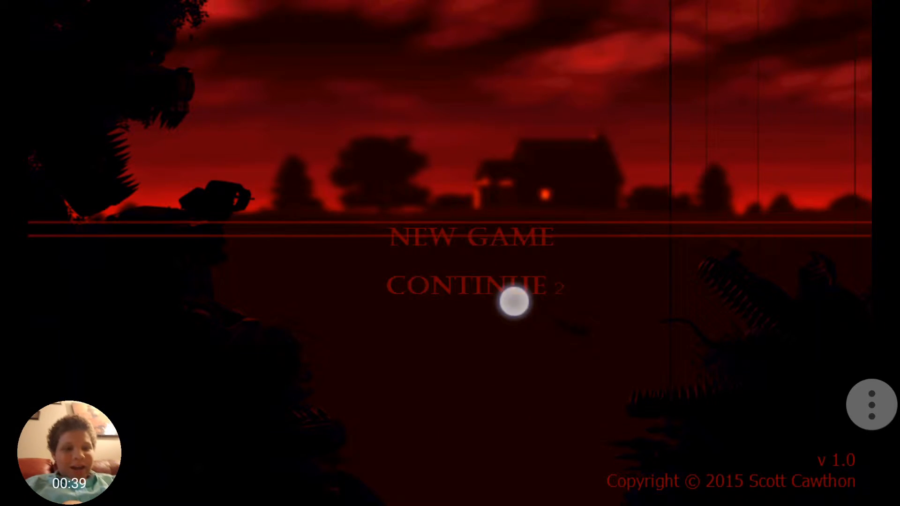
Continue the saved game from the title menu so Night 2 loads into the bedroom.
{"action": "left_click", "coordinate": [449, 286]}
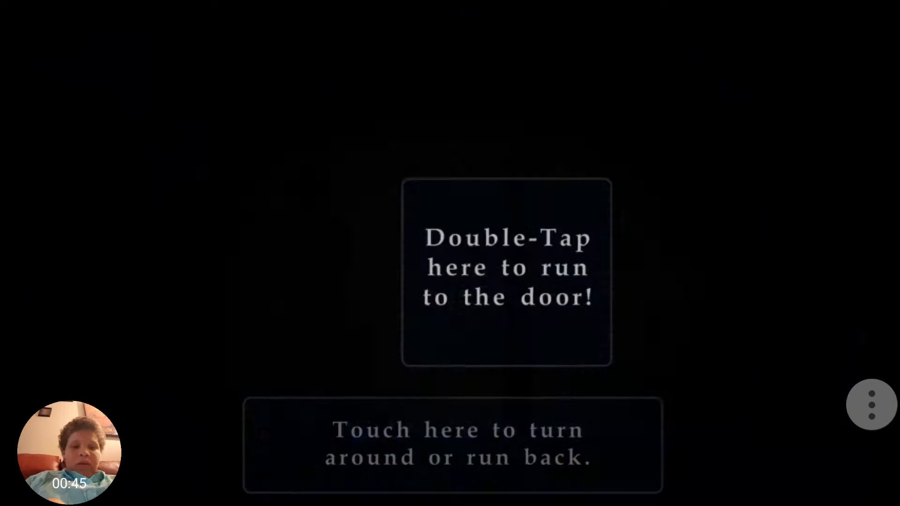
Run toward the bedroom doors repeatedly during the 12 AM night until the title menu returns.
{"action": "double_click", "coordinate": [507, 269]}
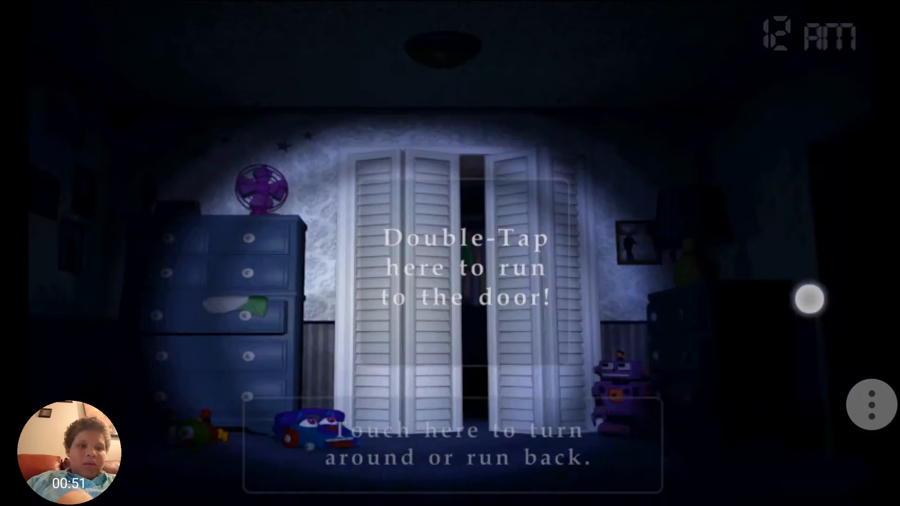
{"action": "double_click", "coordinate": [465, 267]}
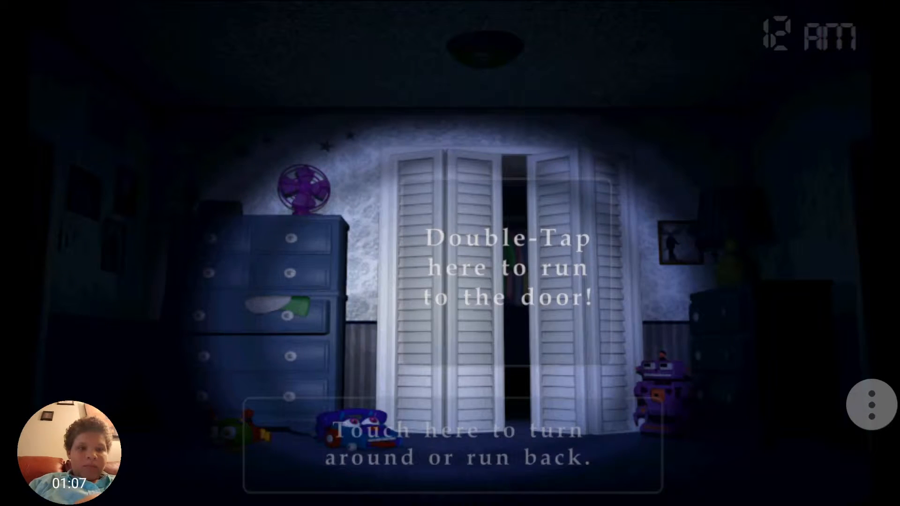
{"action": "double_click", "coordinate": [507, 266]}
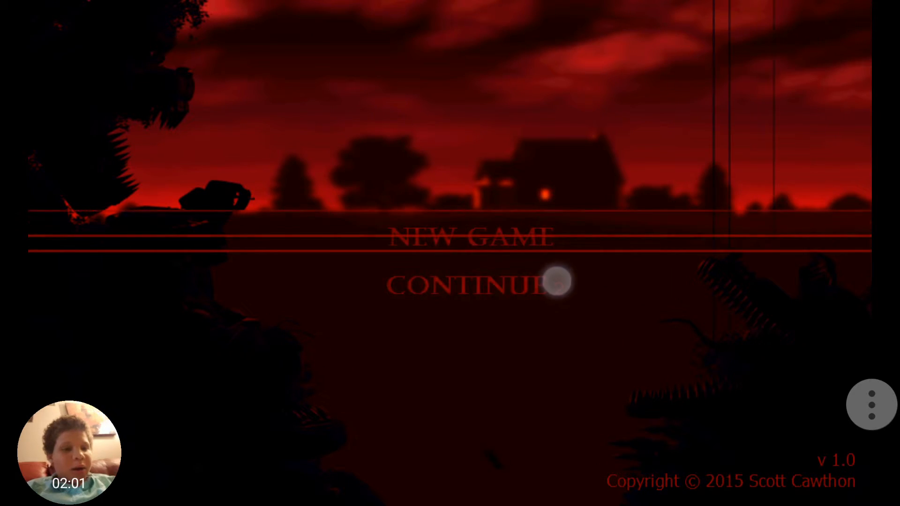
Continue the saved night again and dismiss the ringtone volume popup.
{"action": "left_click", "coordinate": [466, 285]}
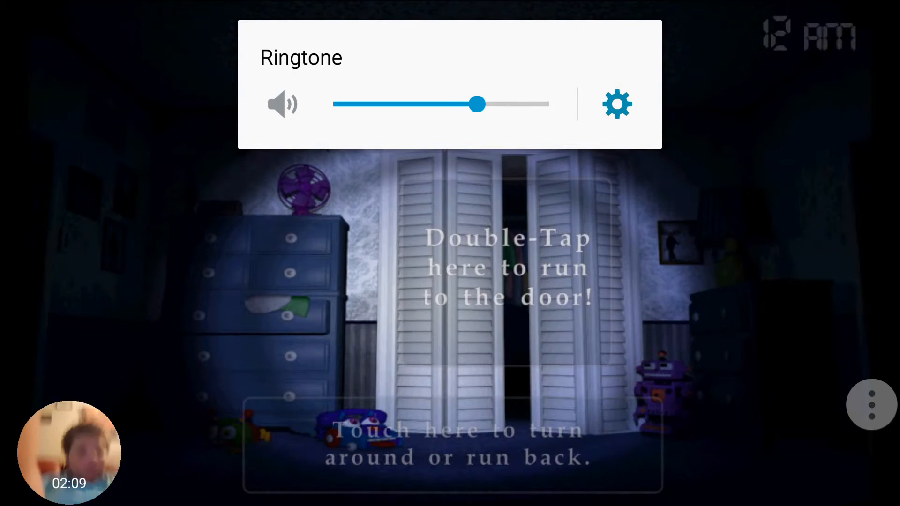
{"action": "left_click", "coordinate": [617, 104]}
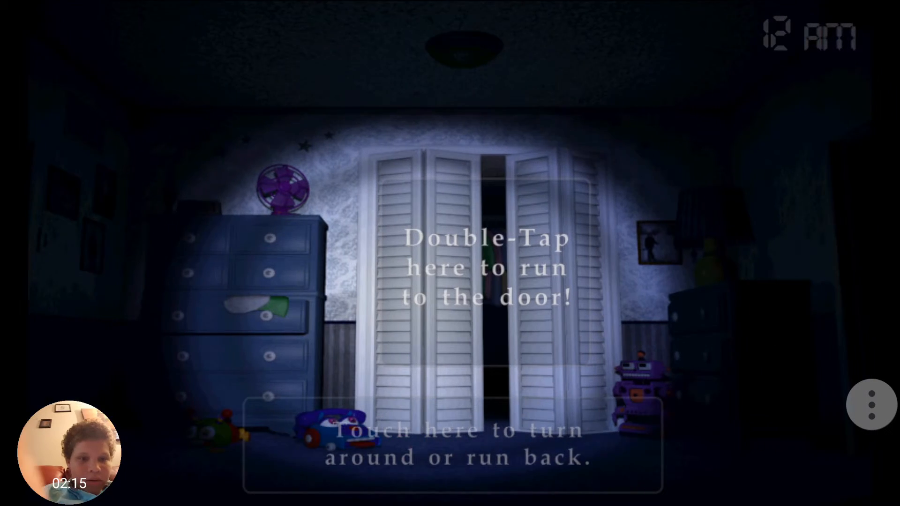
Run up to the bedroom door and hold it as the night reaches 1 AM.
{"action": "double_click", "coordinate": [450, 268]}
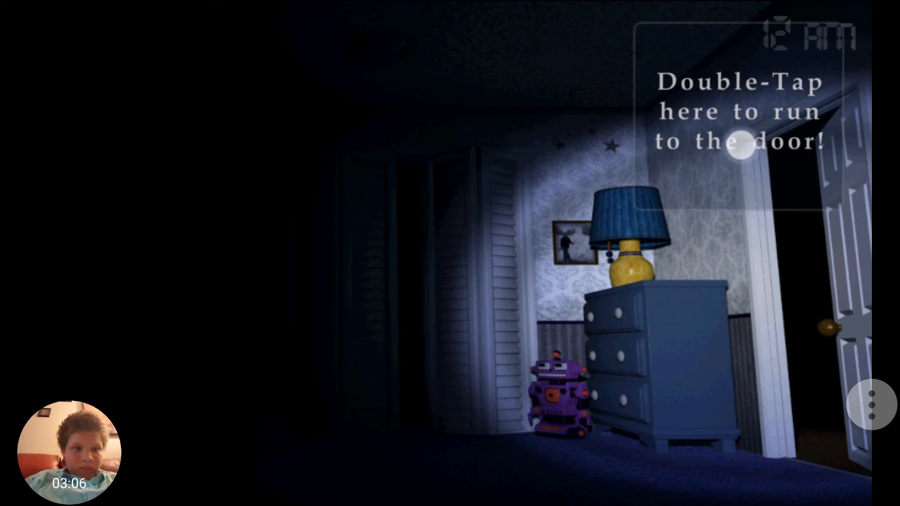
{"action": "double_click", "coordinate": [735, 155]}
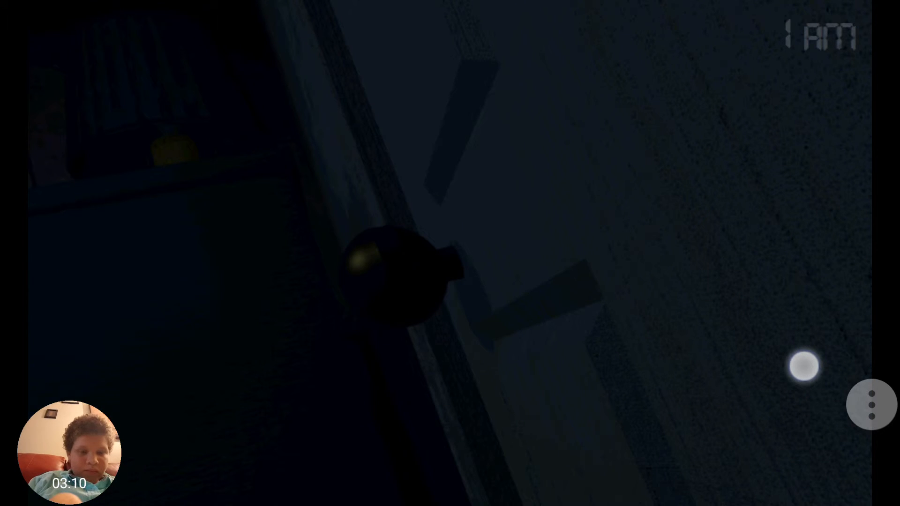